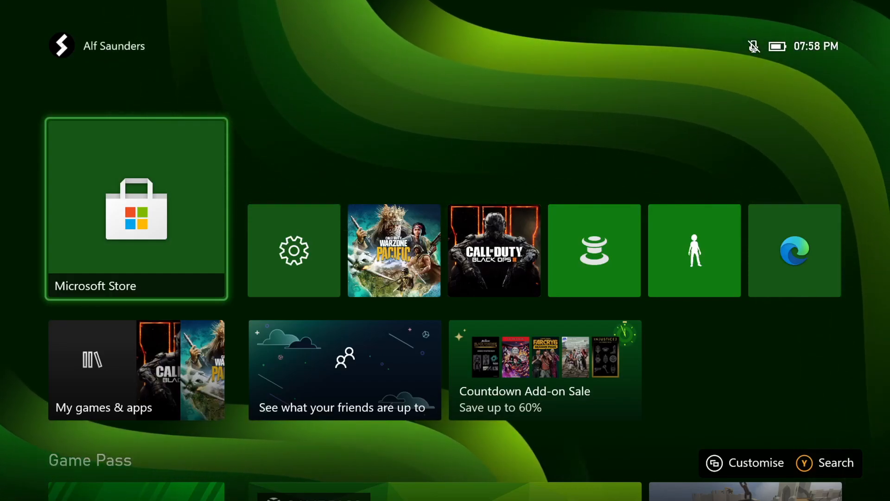
mouse_move(293, 250)
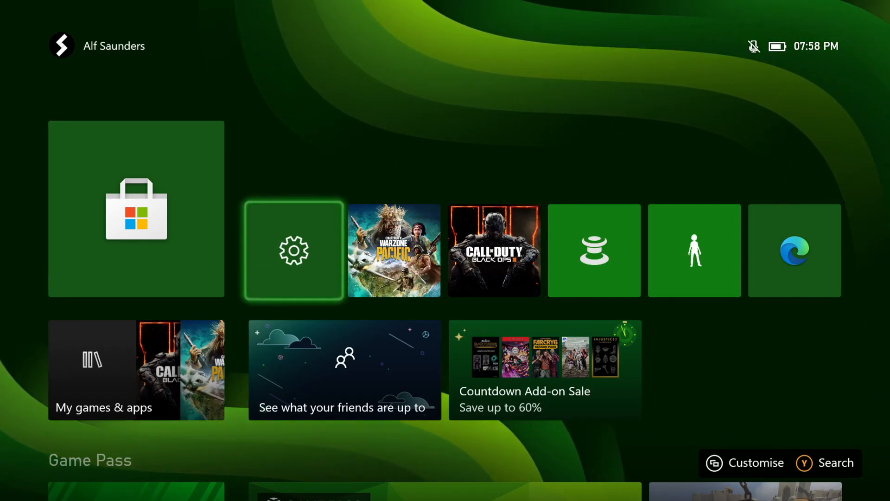
Open the Settings gear tile from the Home screen.
left_click(293, 250)
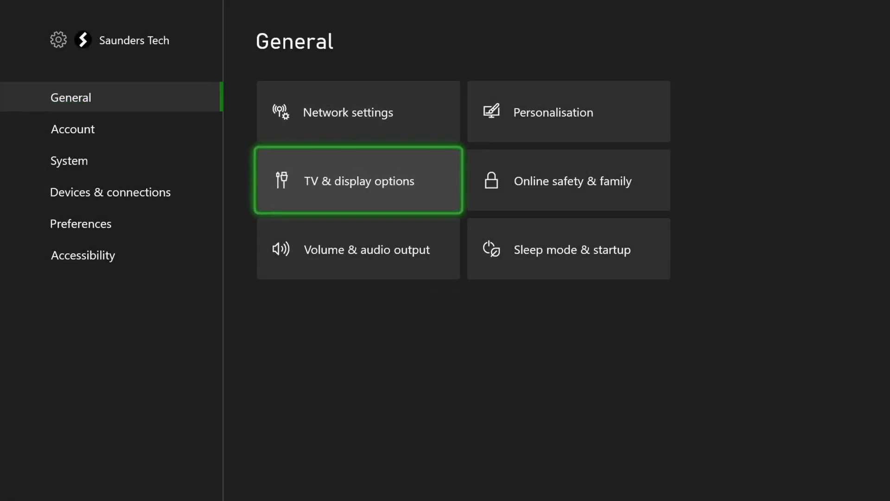
Enable 50Hz, 24Hz, 4K and YCC 4:2:2 video modes under TV & display options.
left_click(357, 180)
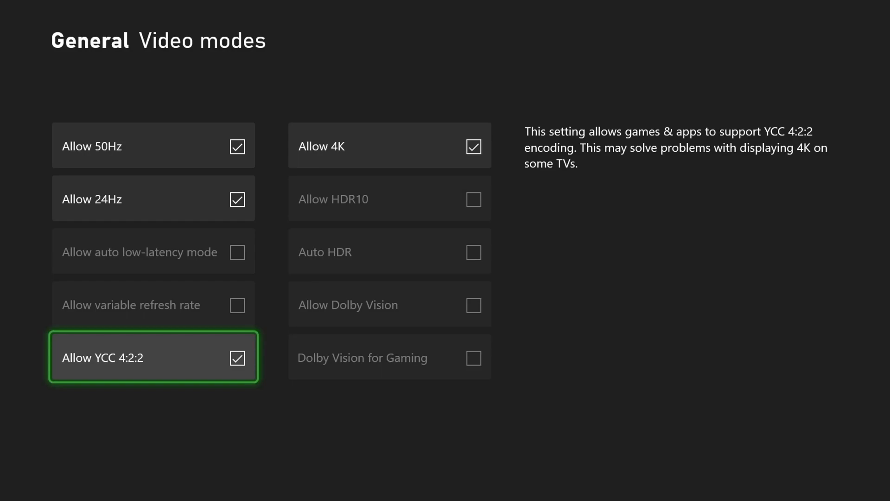
left_click(389, 146)
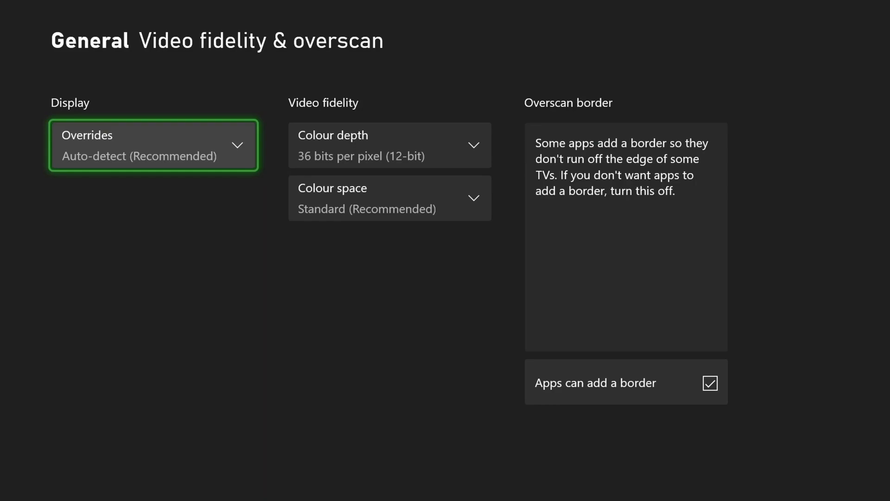
left_click(389, 144)
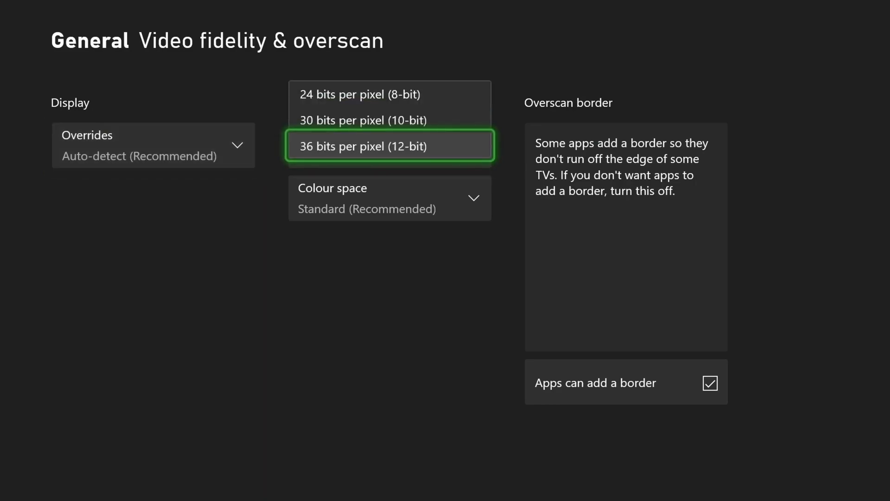
left_click(388, 146)
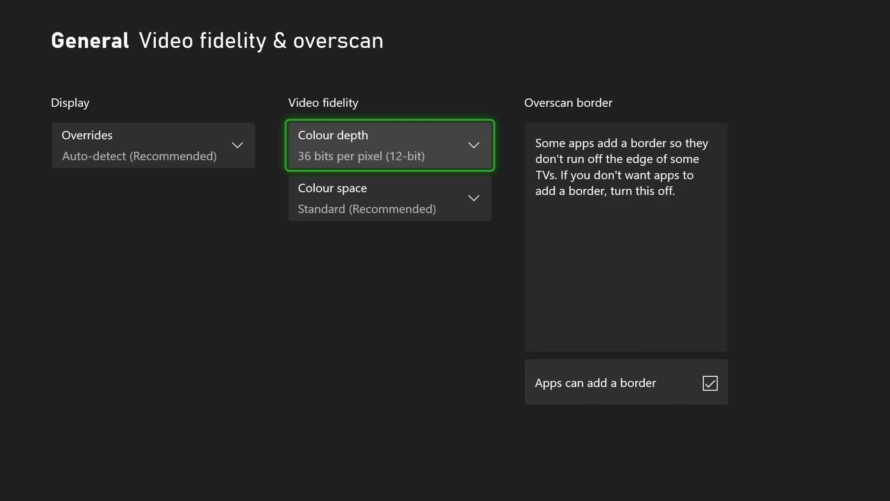
left_click(389, 144)
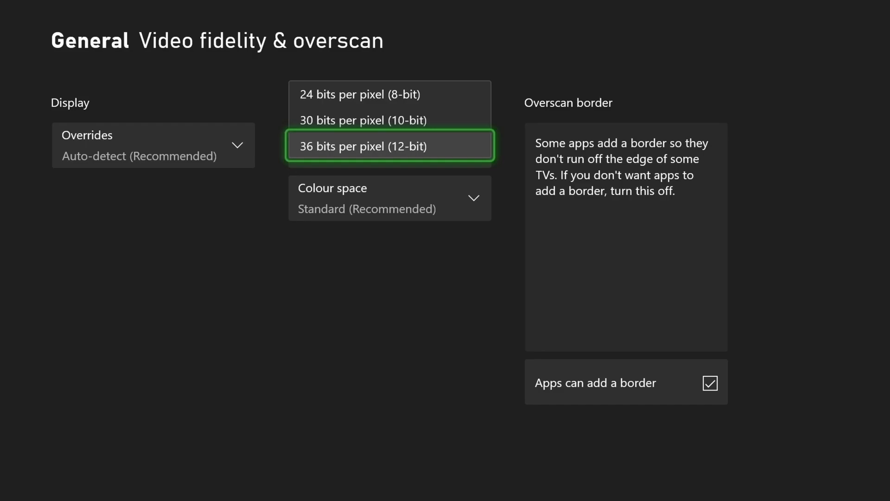
left_click(389, 146)
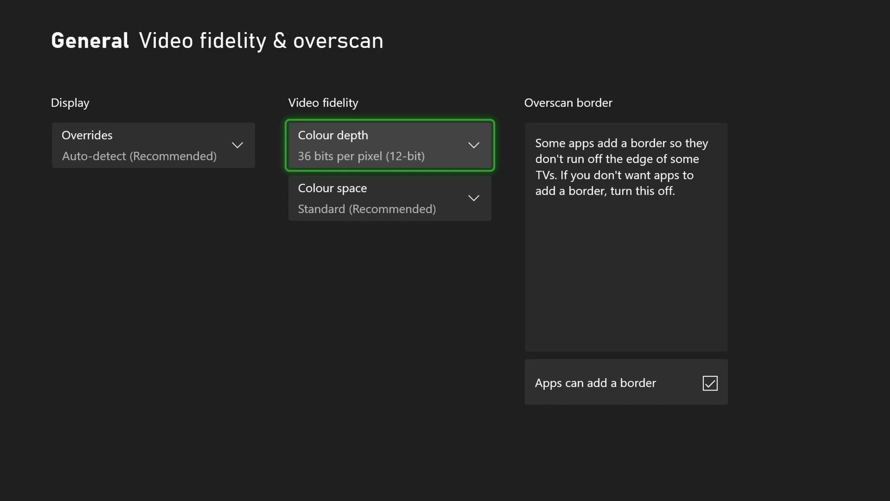
left_click(389, 198)
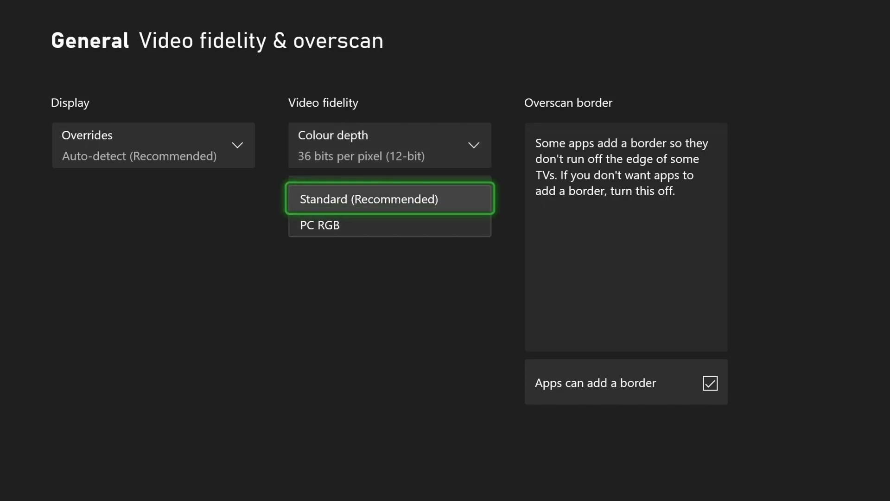
left_click(389, 198)
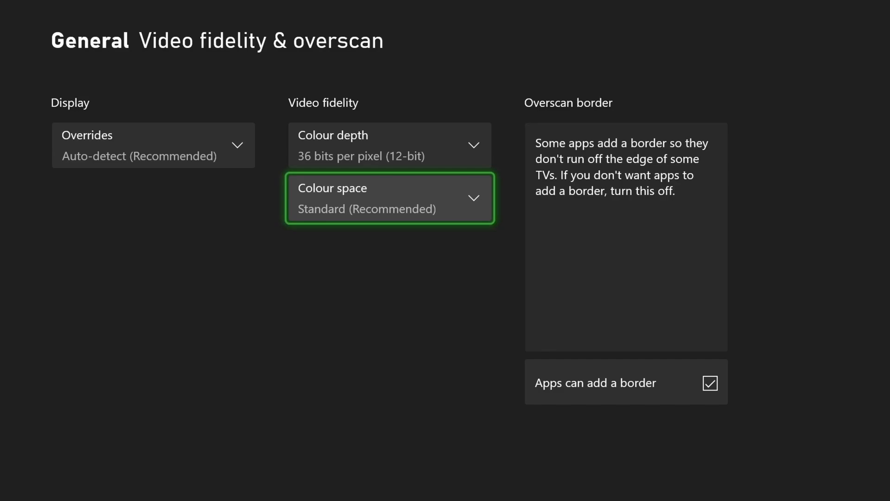
left_click(388, 198)
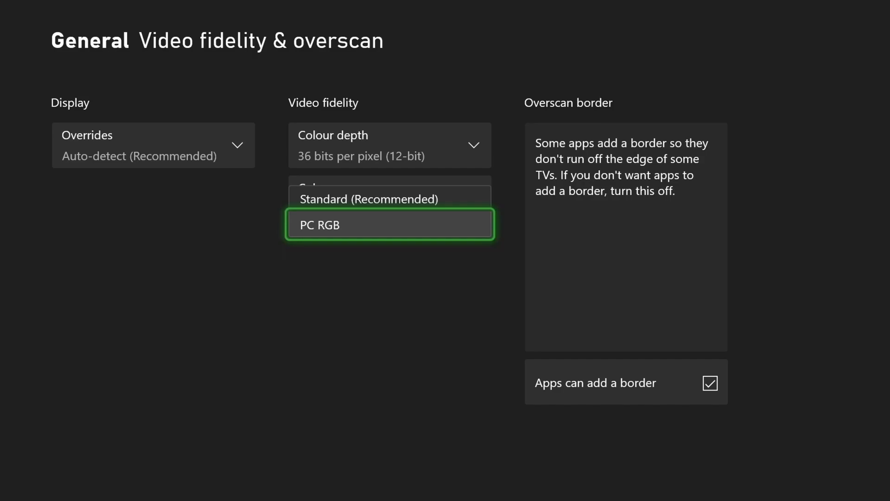
left_click(388, 198)
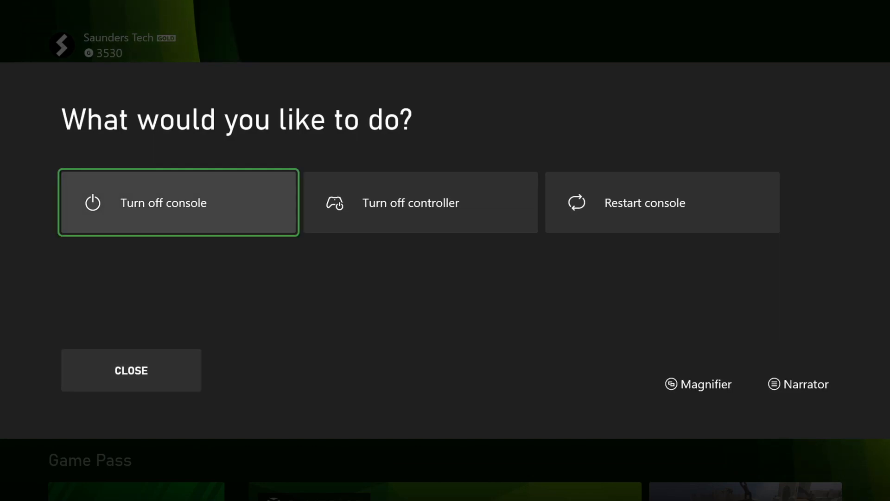
Dismiss the power menu with Close to return to the home screen.
left_click(131, 369)
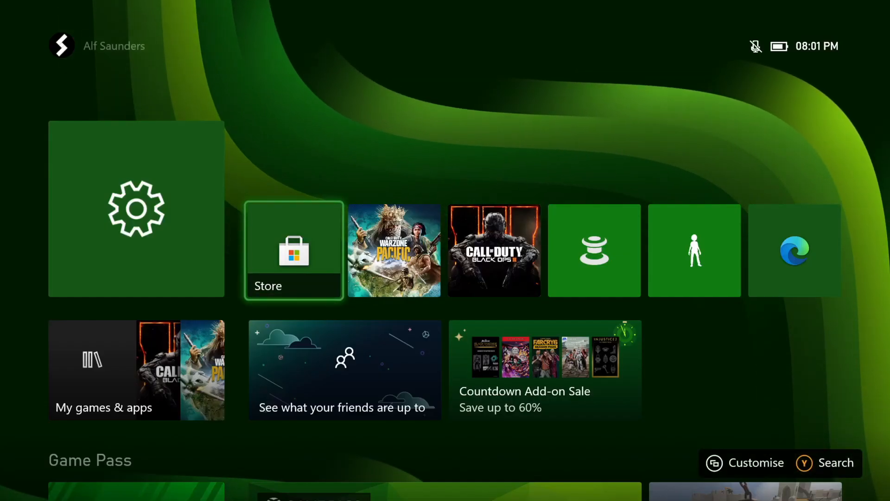